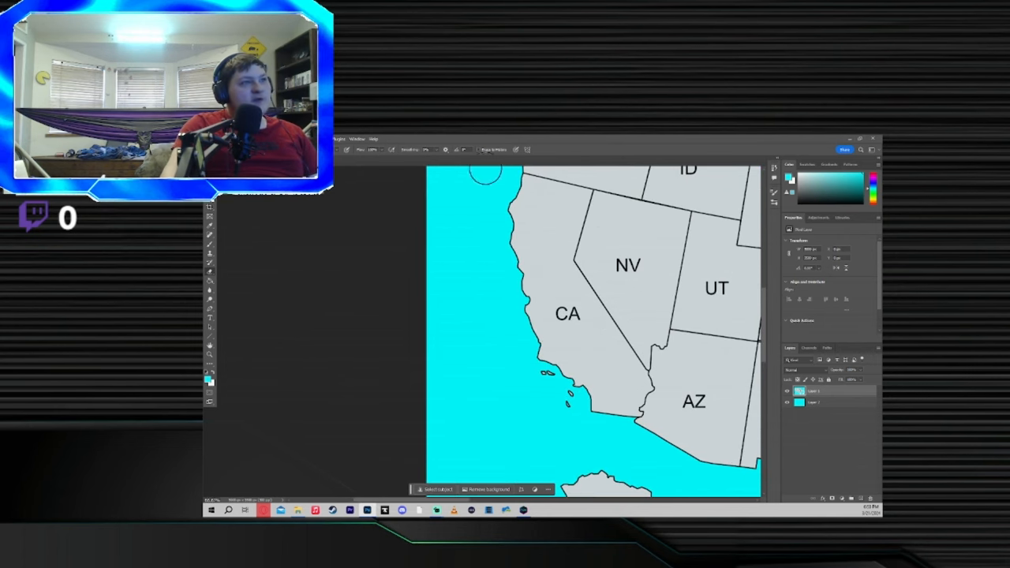
{"action": "mouse_move", "coordinate": [556, 313]}
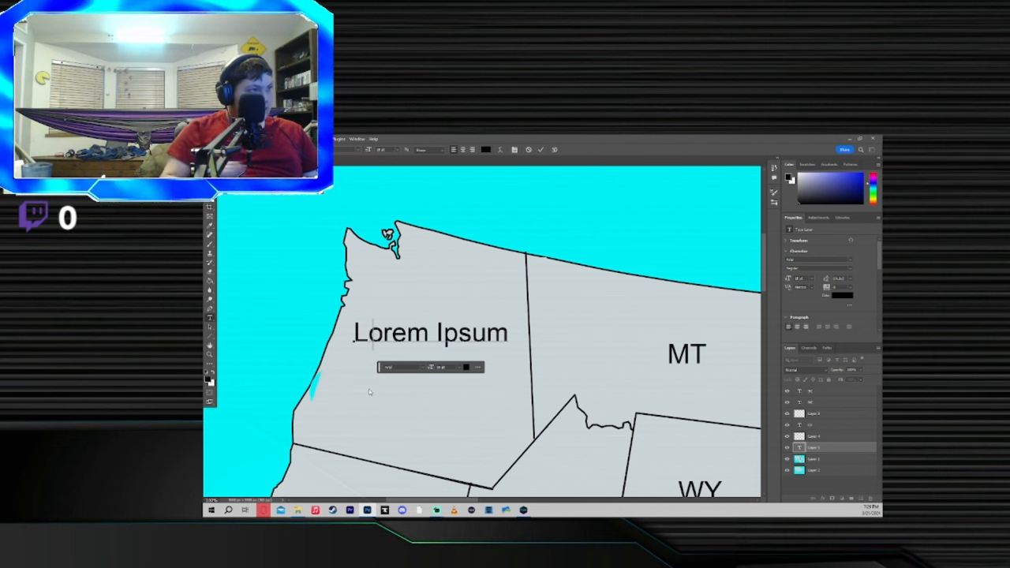
Step: Replace the placeholder text with the label CAS and commit the edit
{"action": "type", "text": "CAS"}
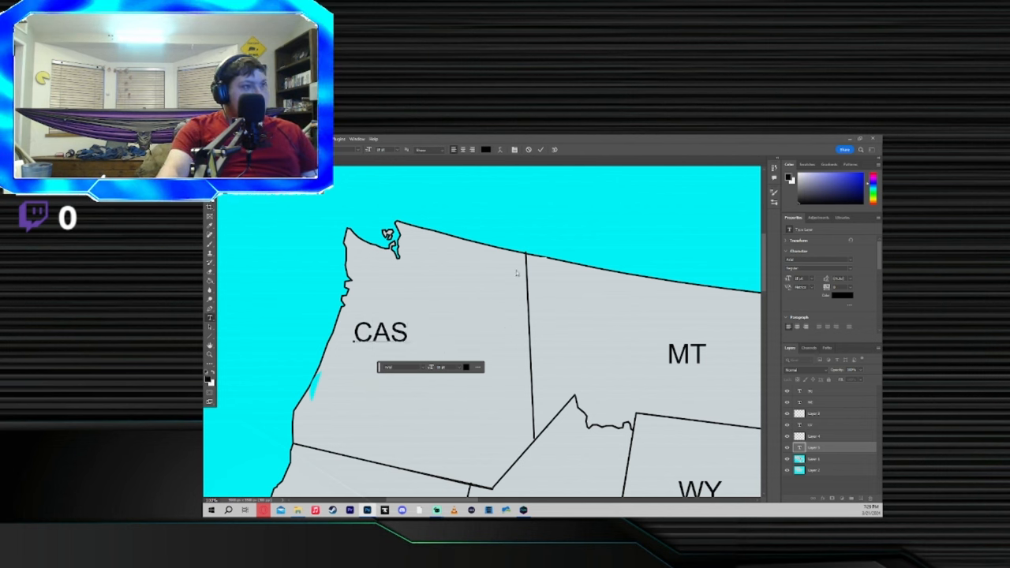
{"action": "left_click", "coordinate": [404, 331]}
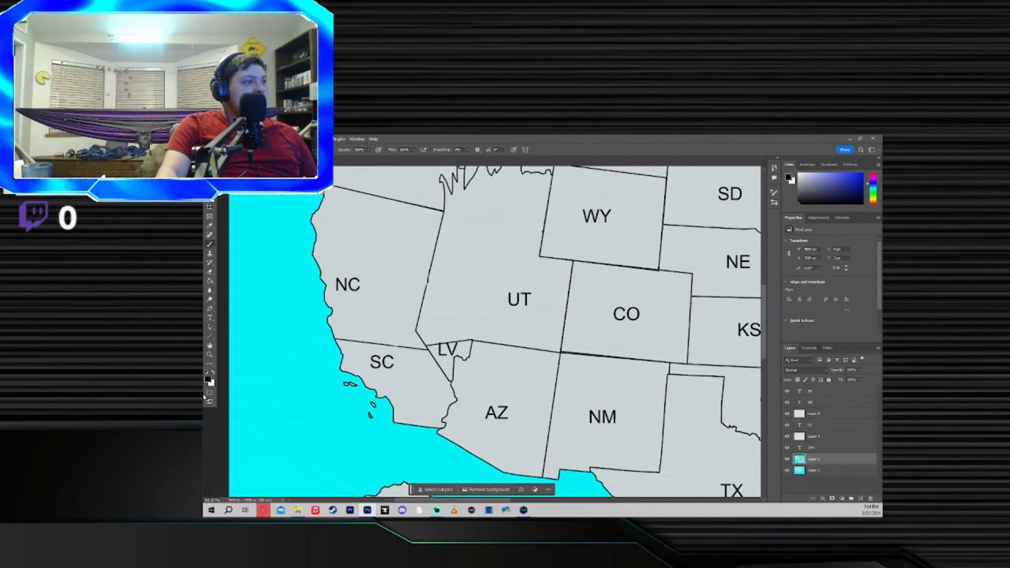
Step: Choose red as the foreground paint colour in the Color Picker
{"action": "left_click", "coordinate": [789, 180]}
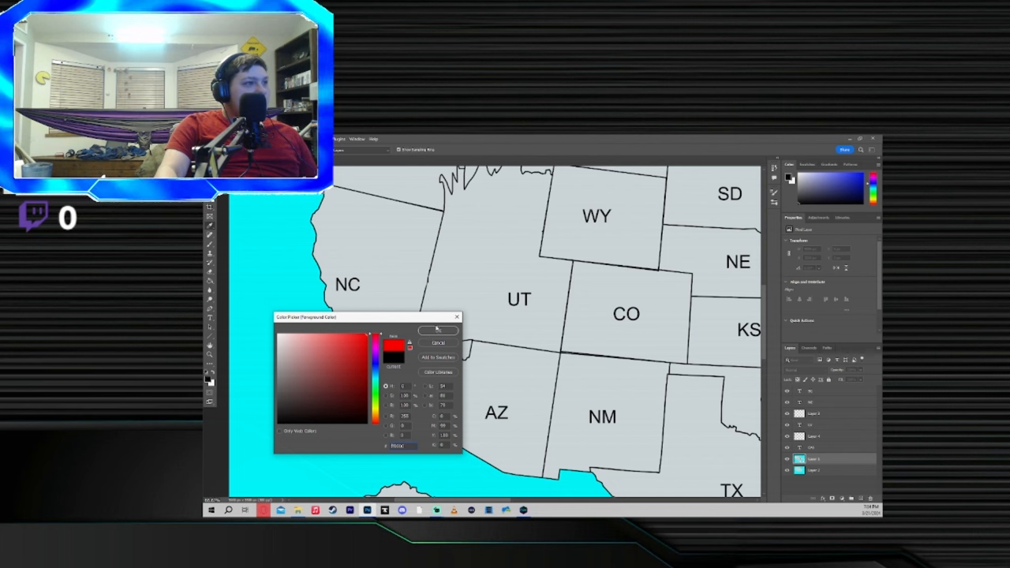
{"action": "left_click", "coordinate": [439, 330]}
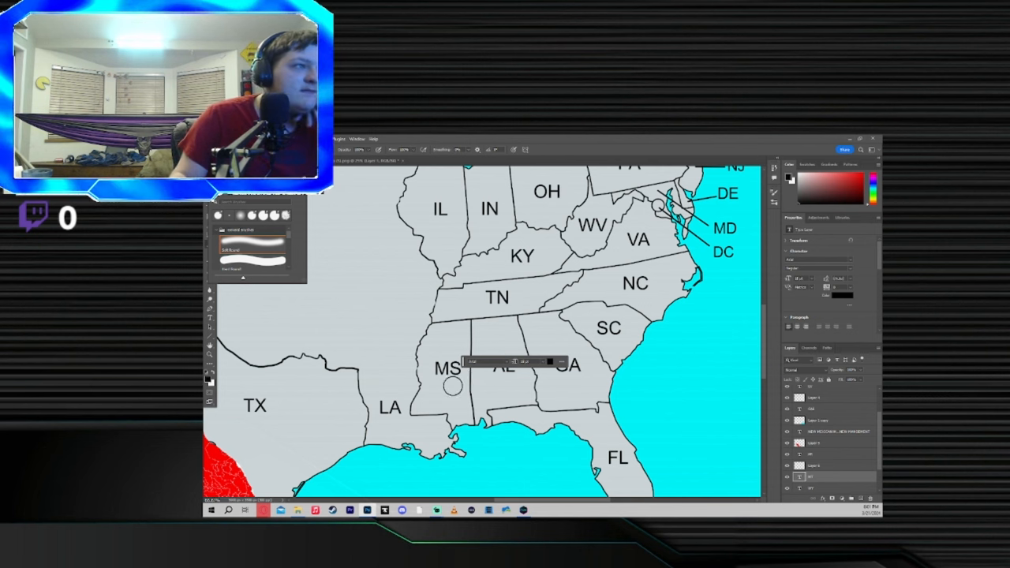
{"action": "mouse_move", "coordinate": [433, 432]}
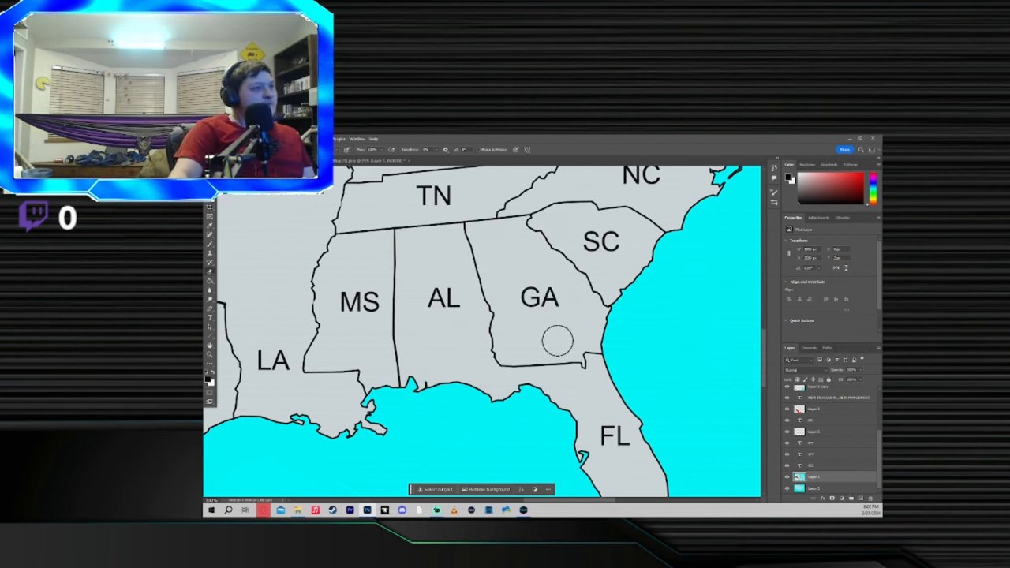
{"action": "mouse_move", "coordinate": [224, 371]}
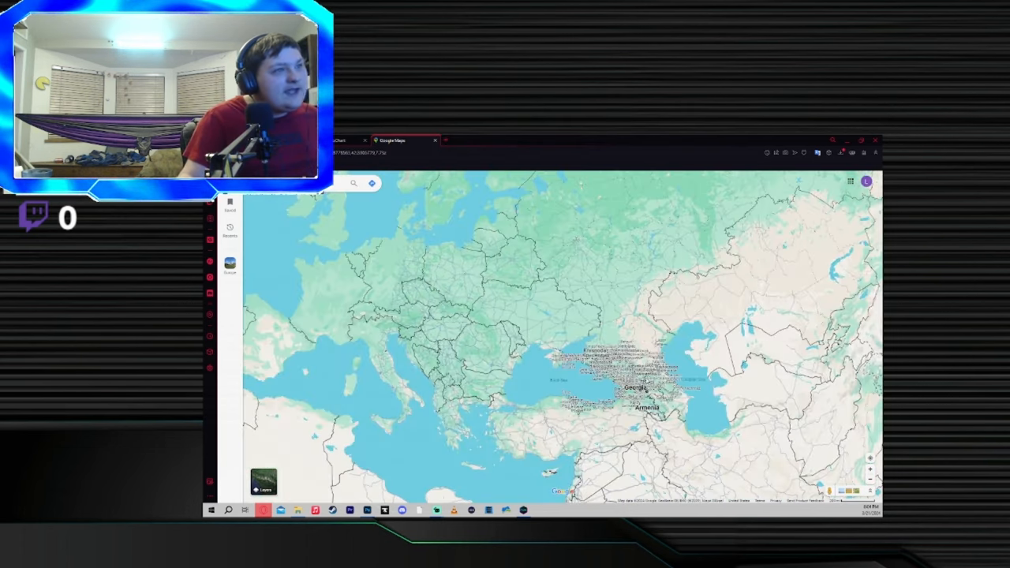
Step: Zoom the Google Maps view over Europe and the Caucasus
{"action": "scroll", "scroll_direction": "down", "scroll_amount": 3}
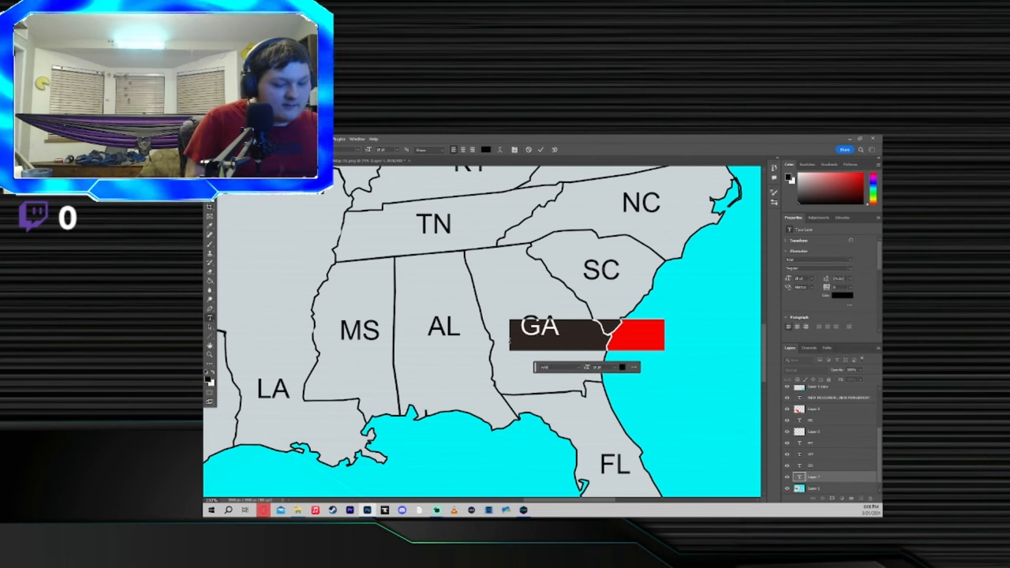
Step: Place a new 'Lorem Ipsum' placeholder text layer beside the GA label
{"action": "type", "text": "Lorem Ipsum"}
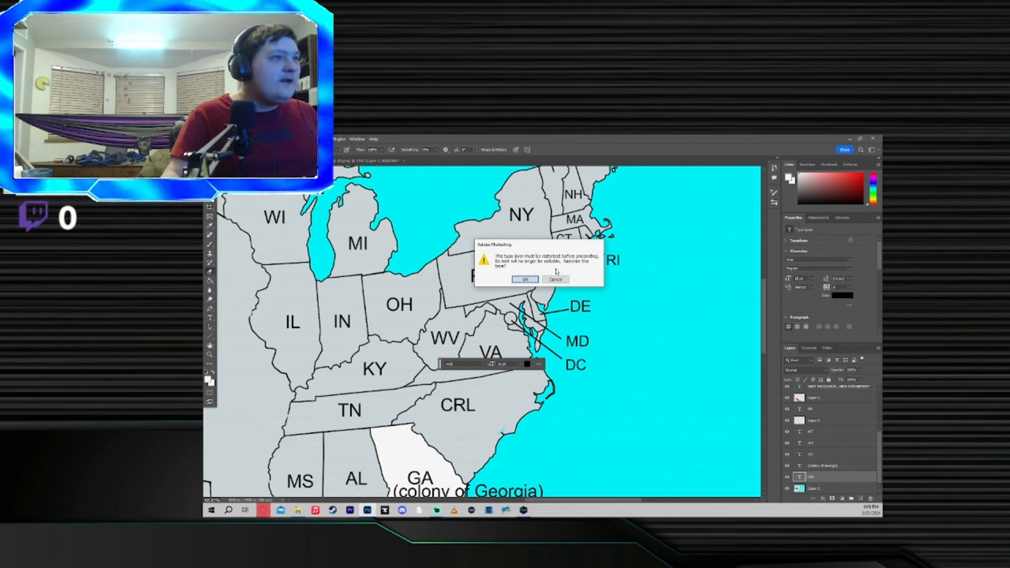
Step: Answer the rasterize warning dialog while editing the Georgia and CRL labels
{"action": "left_click", "coordinate": [525, 281]}
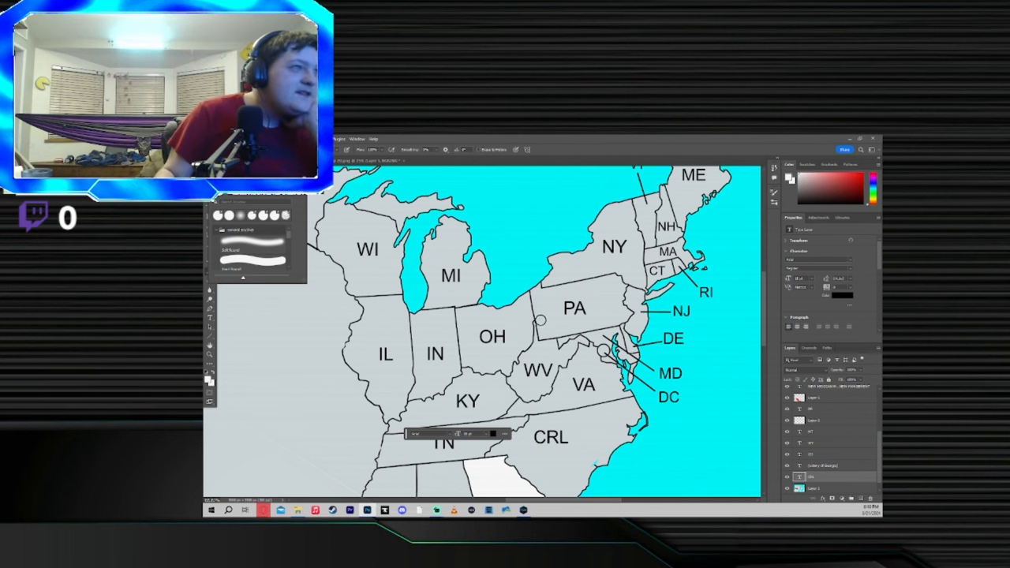
{"action": "mouse_move", "coordinate": [556, 303]}
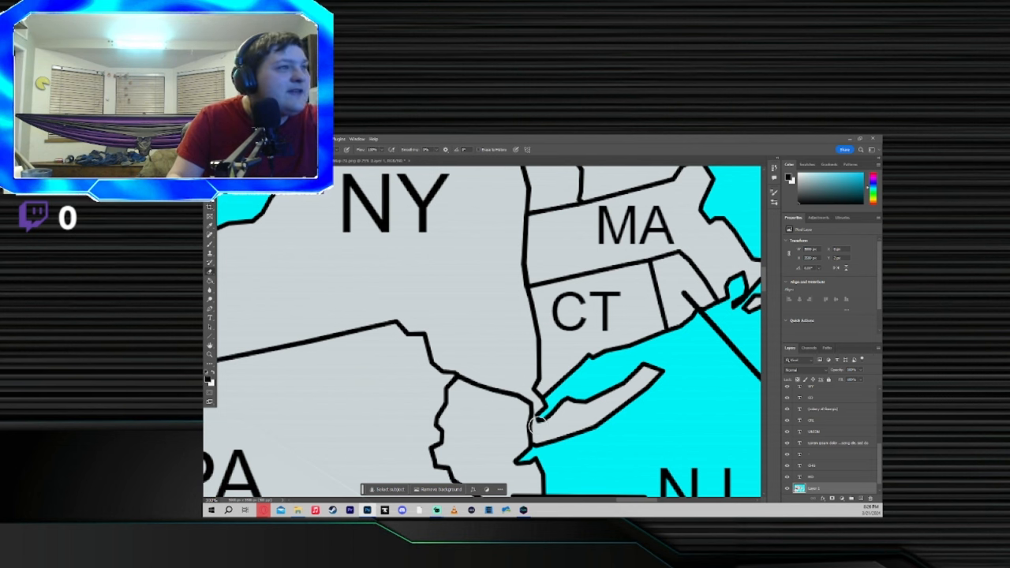
{"action": "mouse_move", "coordinate": [555, 376]}
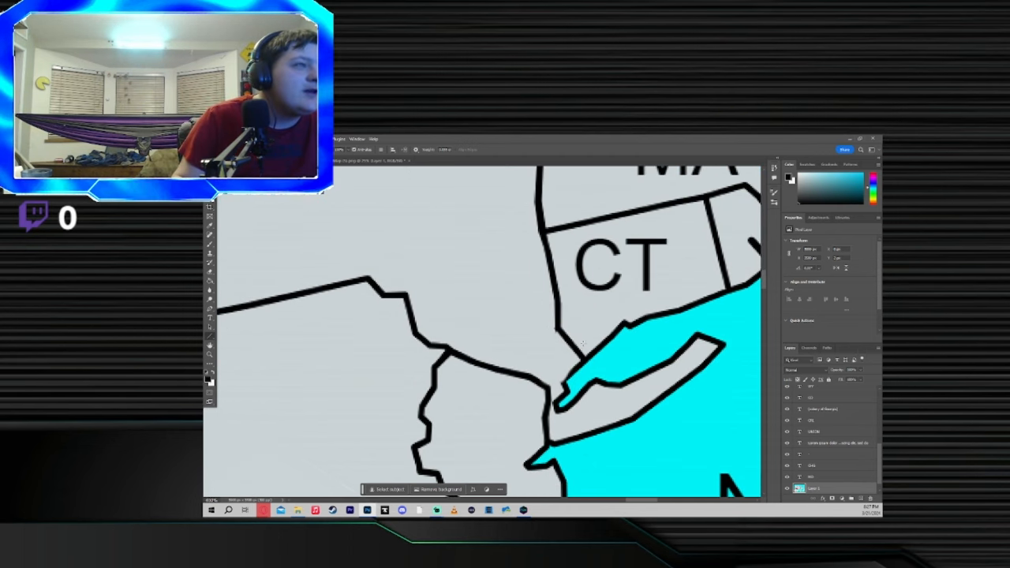
{"action": "mouse_move", "coordinate": [494, 369]}
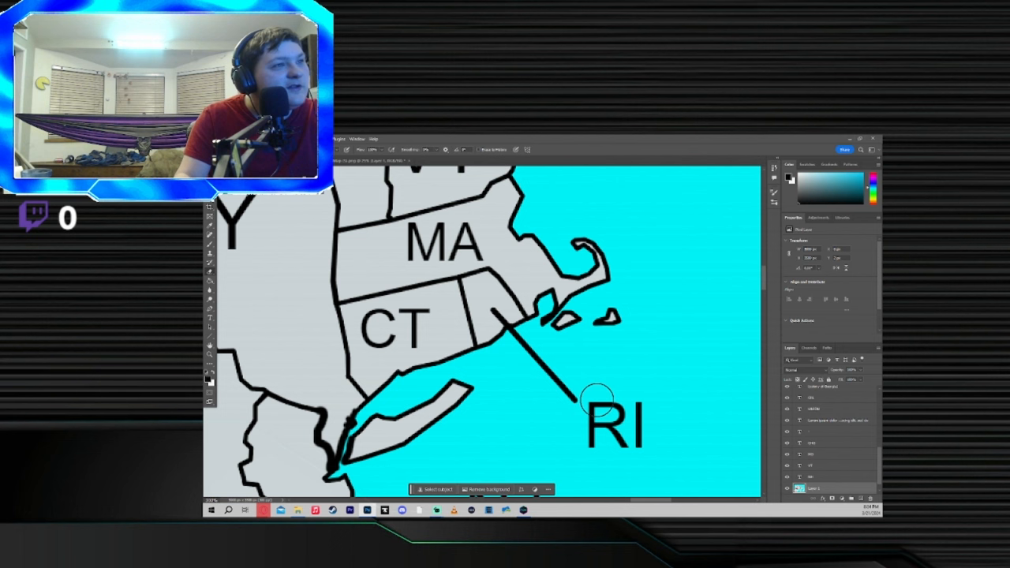
{"action": "mouse_move", "coordinate": [488, 293]}
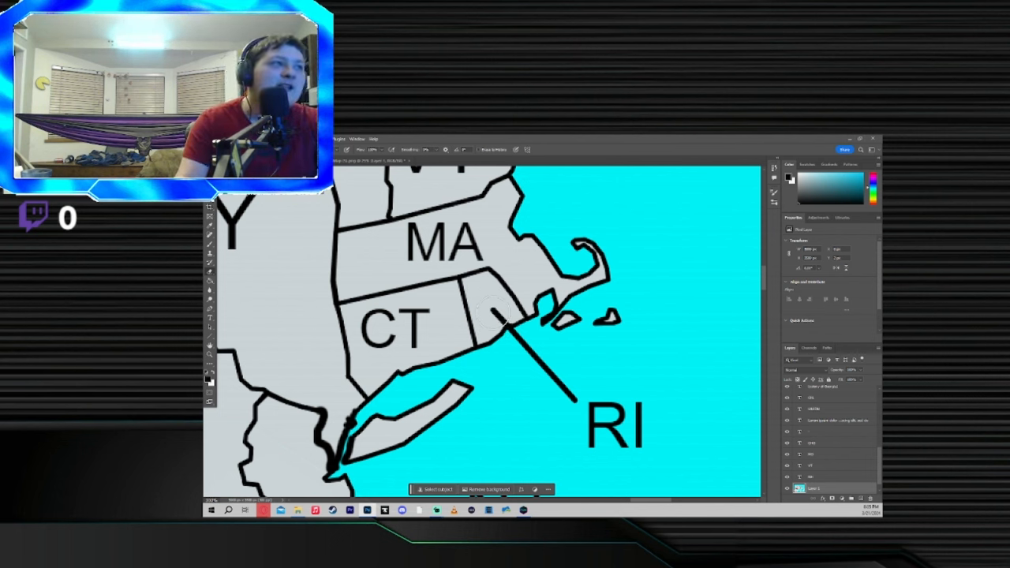
{"action": "mouse_move", "coordinate": [666, 476]}
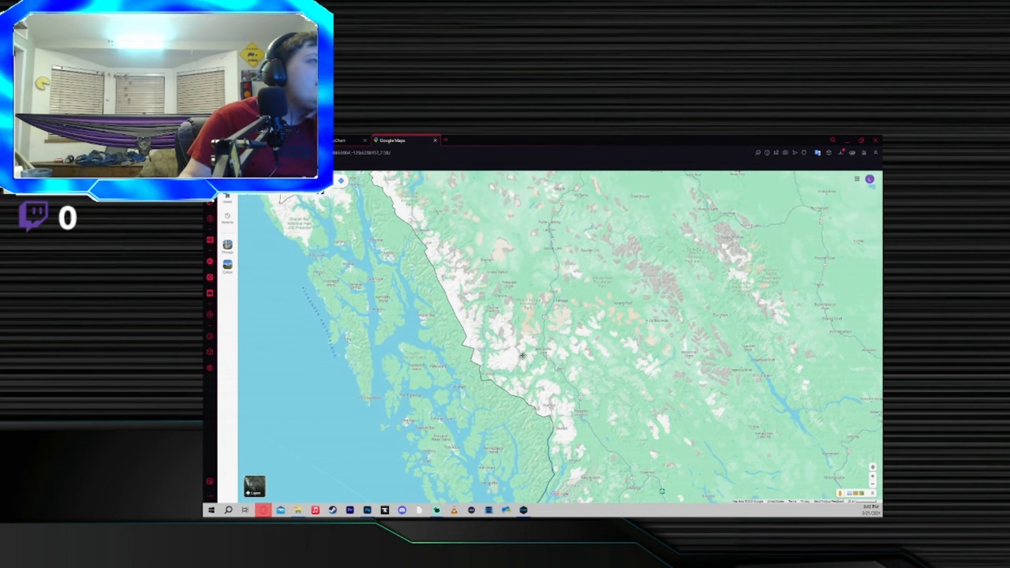
Step: Zoom the Google Maps view around the Alaska panhandle and BC coast
{"action": "scroll", "scroll_direction": "down", "scroll_amount": 3}
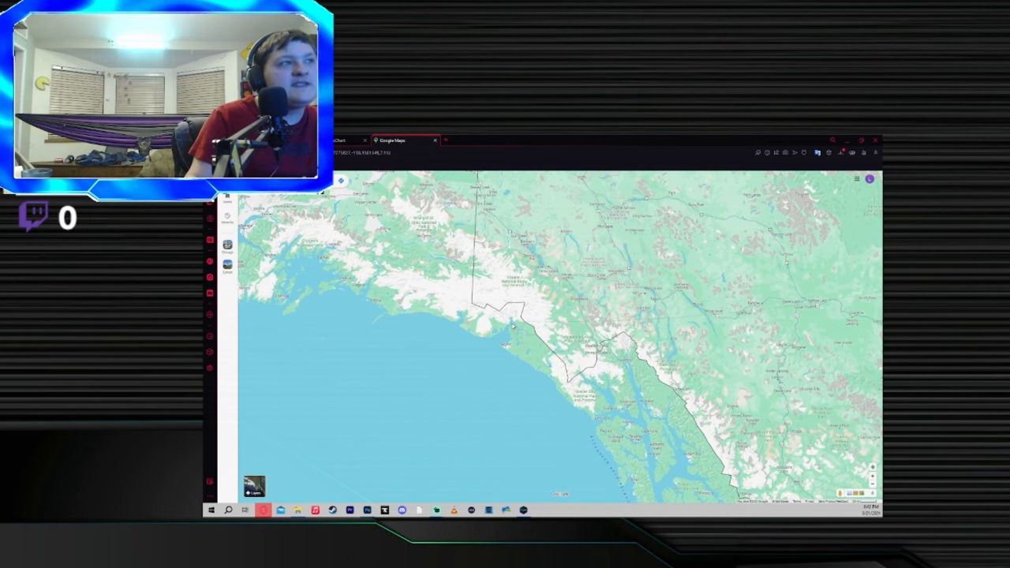
{"action": "scroll", "scroll_direction": "down", "scroll_amount": 3}
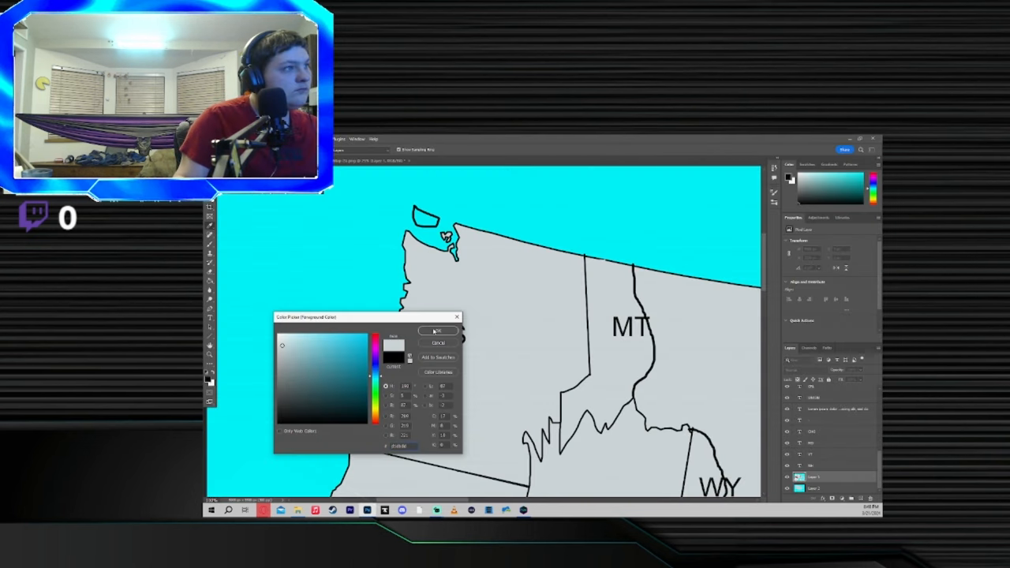
Step: Confirm the text colour in the Color Picker for the CAS label
{"action": "left_click", "coordinate": [438, 331]}
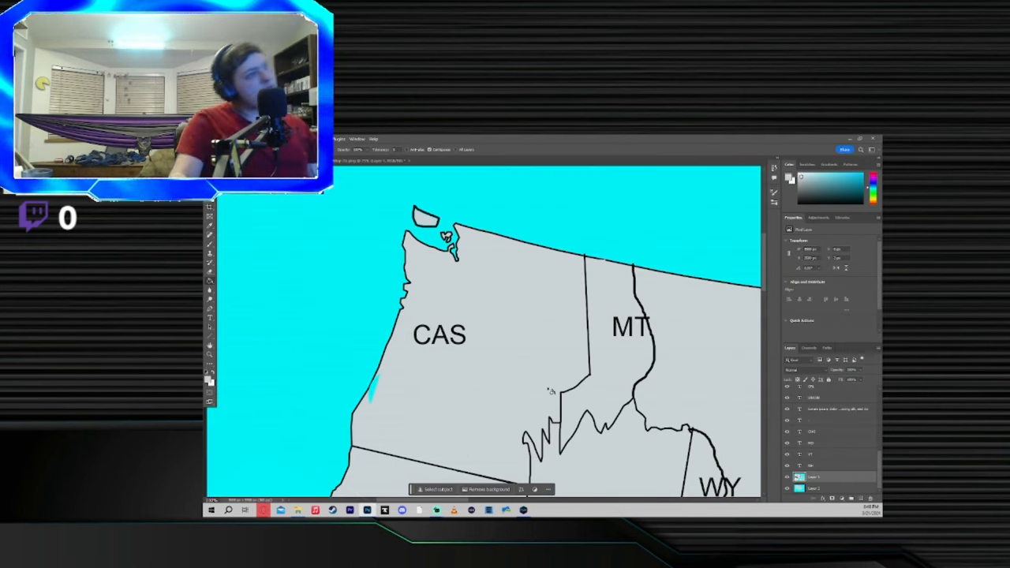